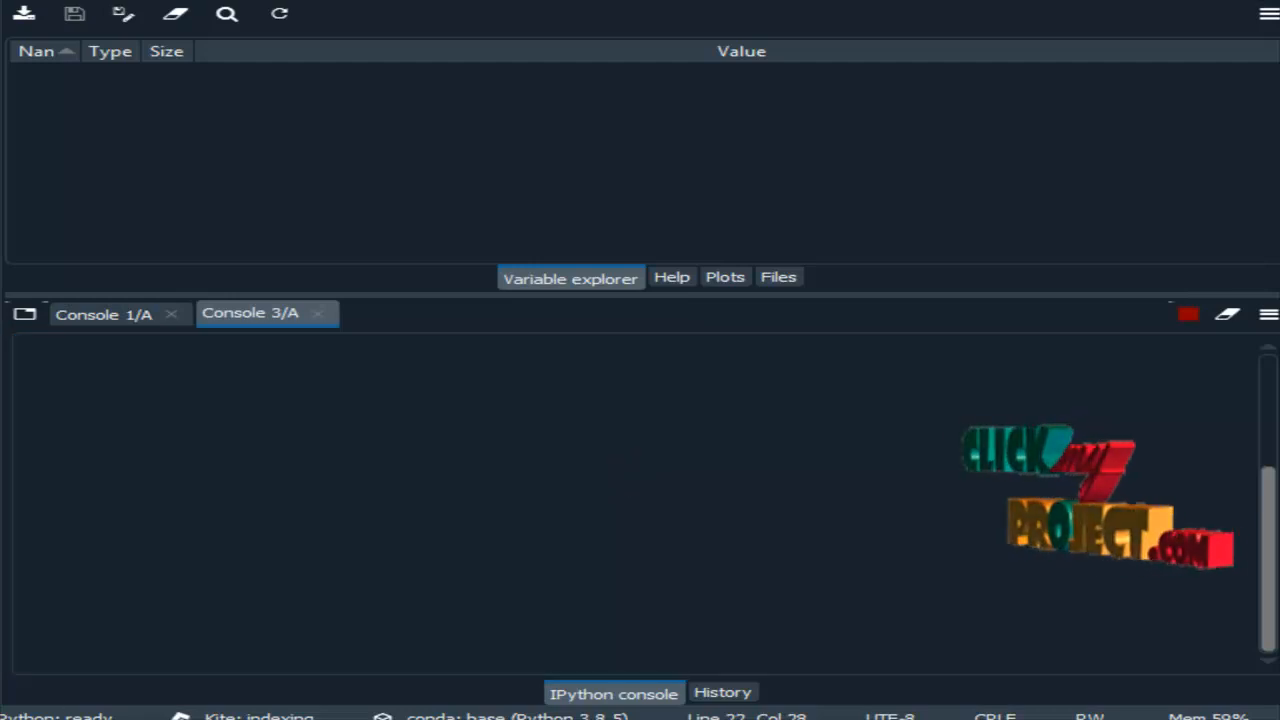
Step: Run Mainfile1.py and check the first dataset's preview and zero missing-value counts
left_click(438, 548)
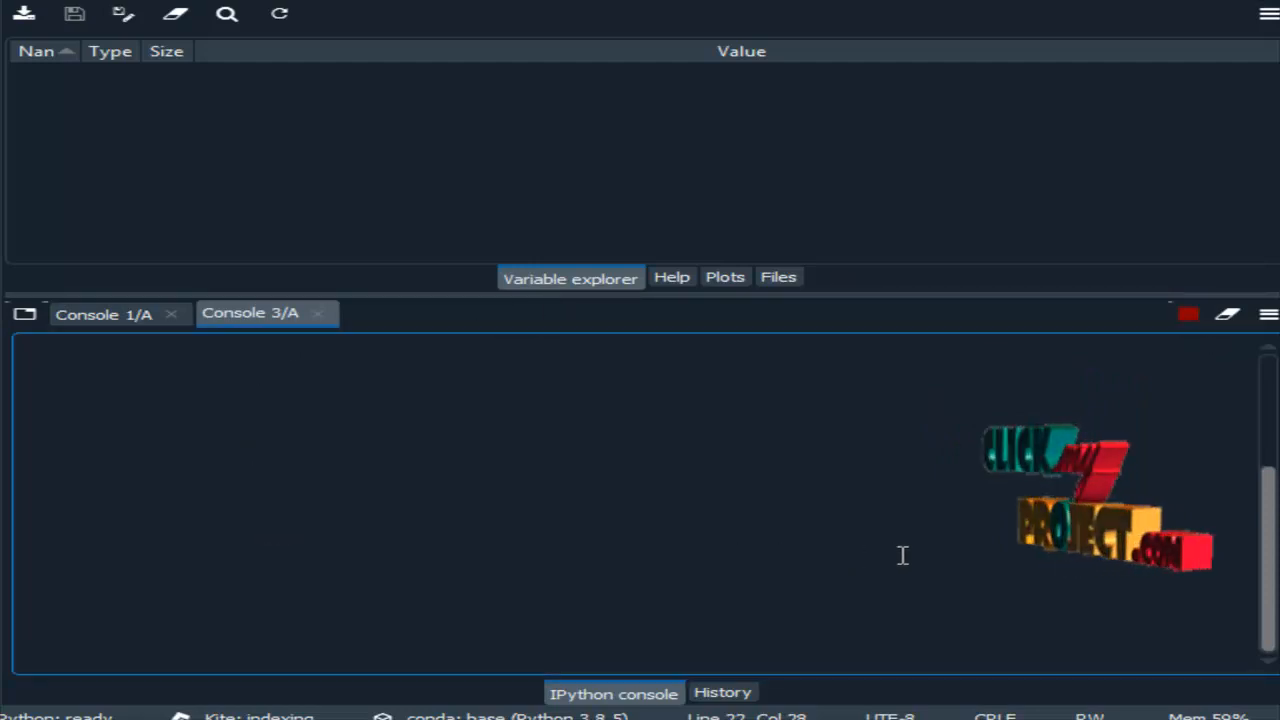
mouse_move(495, 537)
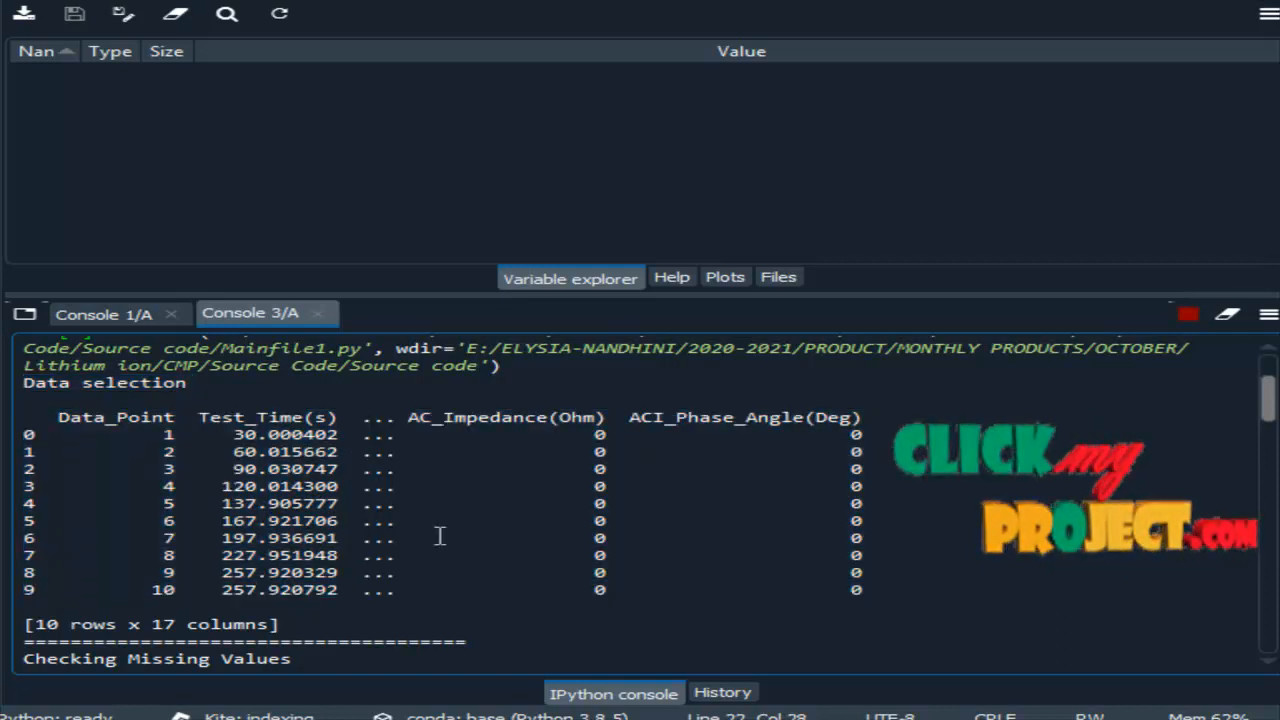
scroll("down", 3)
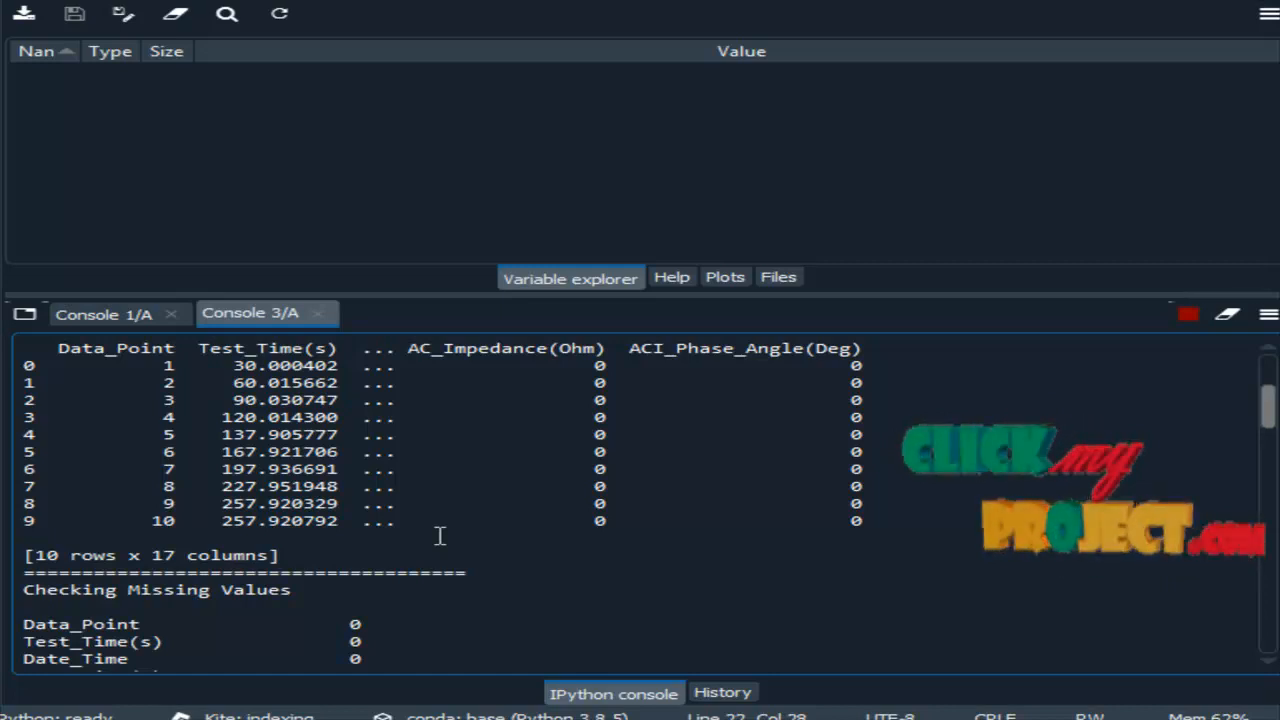
scroll("down", 3)
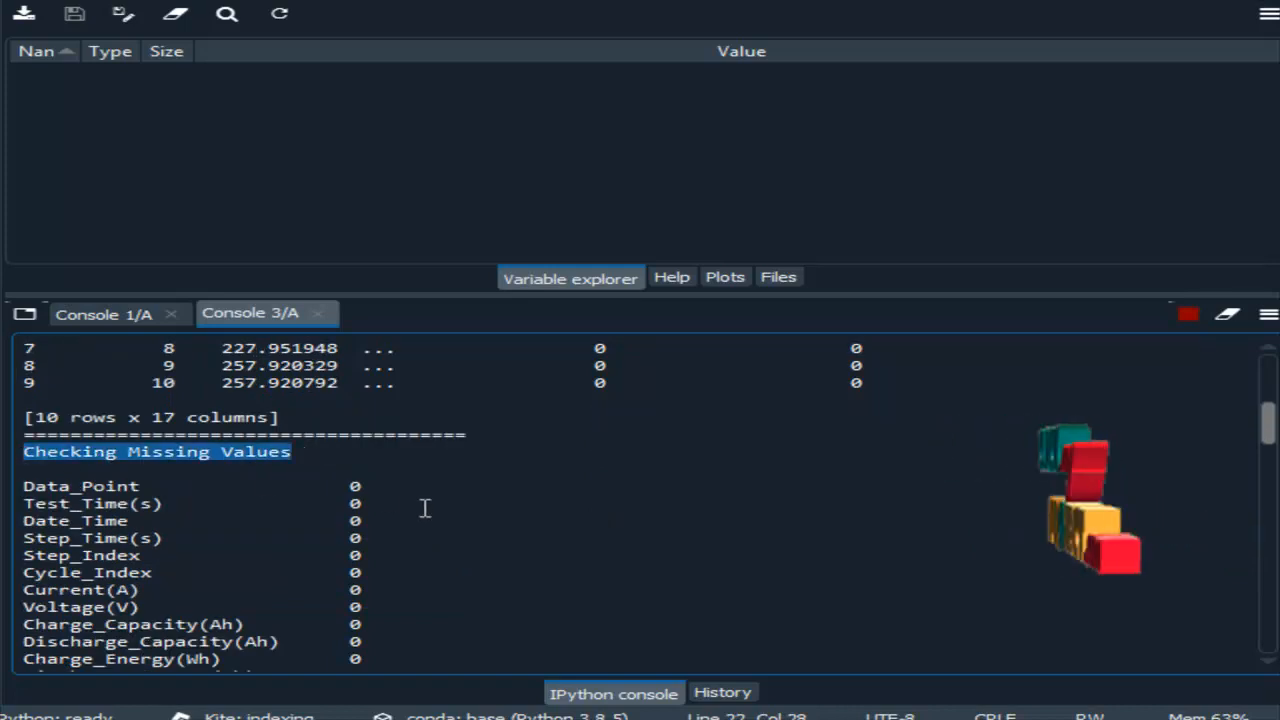
scroll("down", 3)
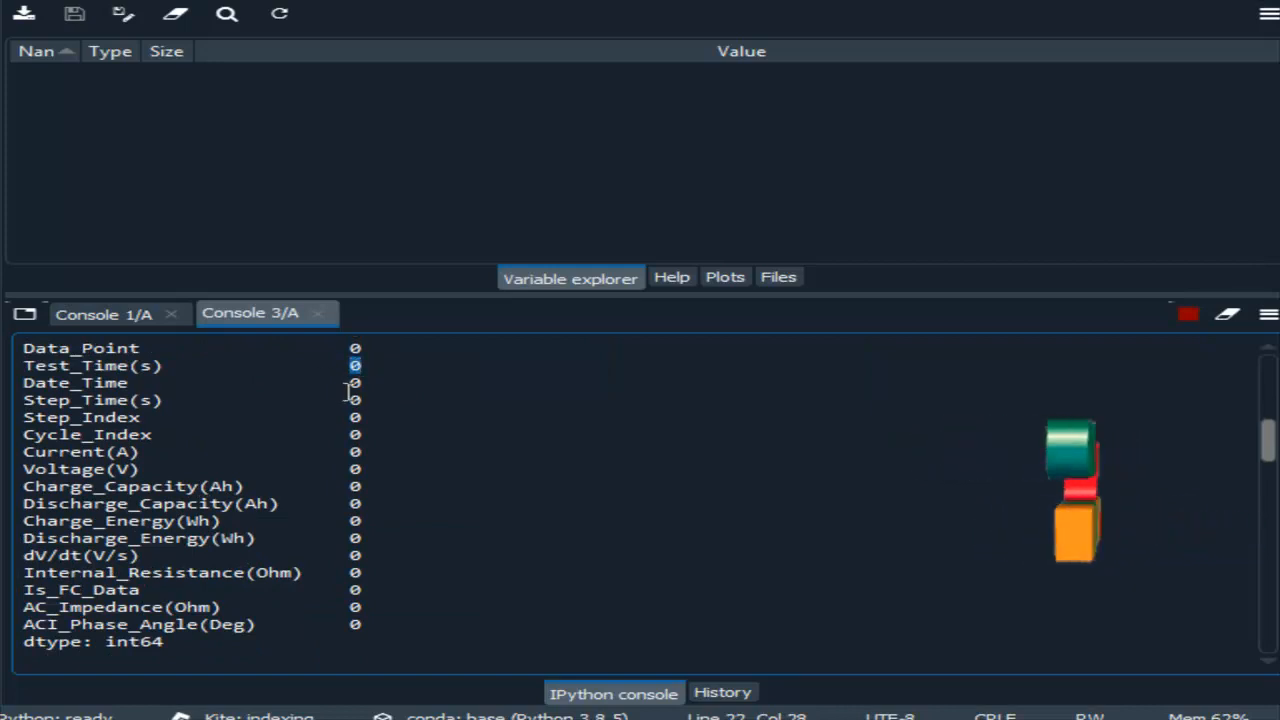
double_click(80, 348)
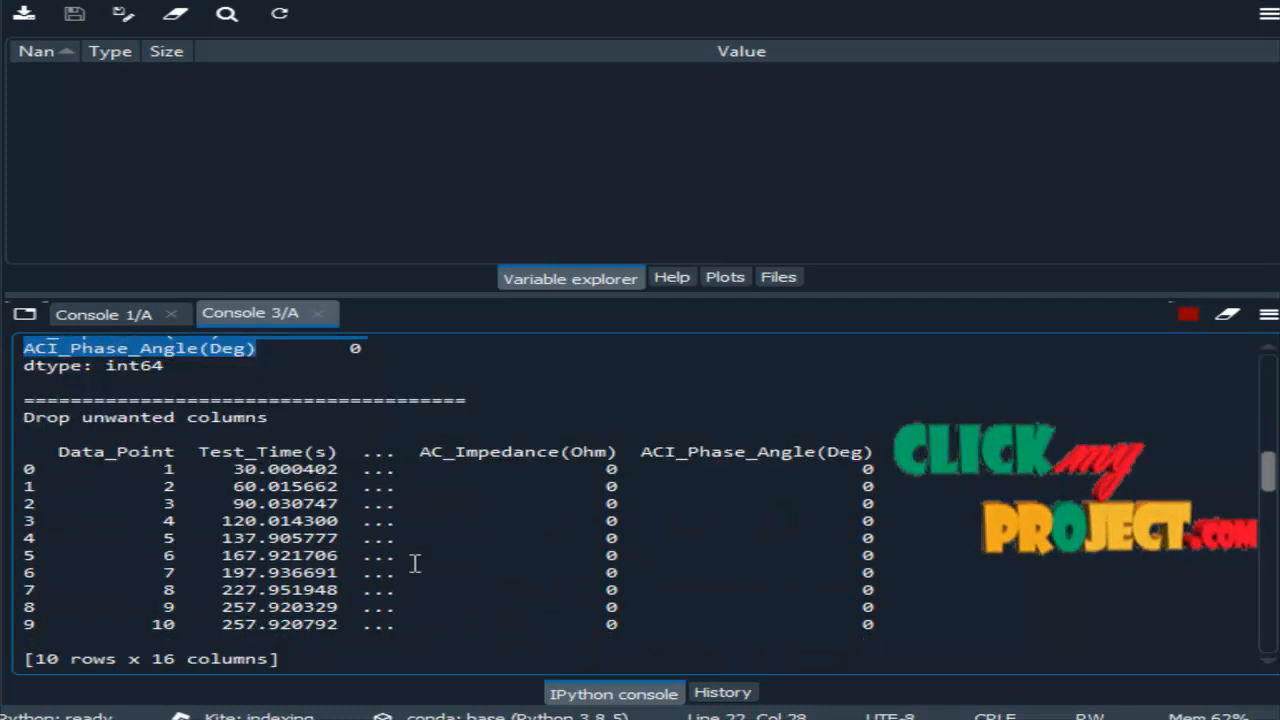
Step: Scroll through the dropped columns, model summary and training epochs up to epoch 7
scroll("down", 3)
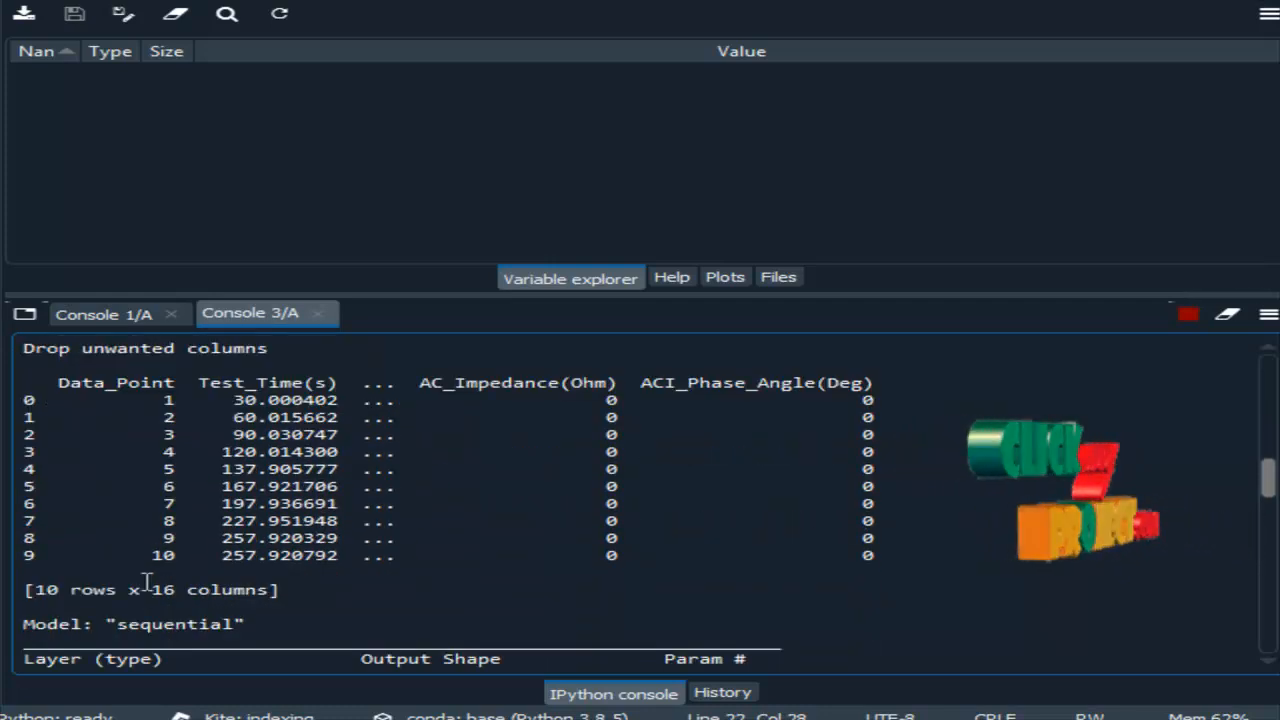
scroll("down", 3)
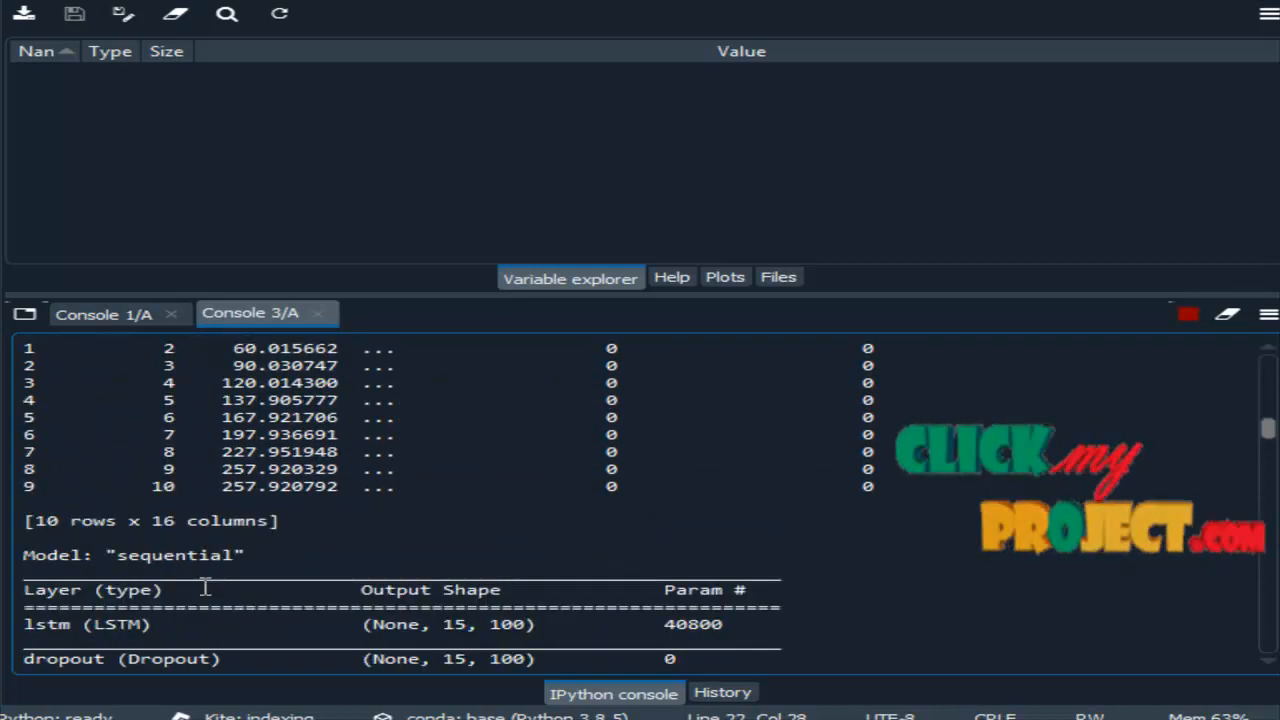
scroll("down", 3)
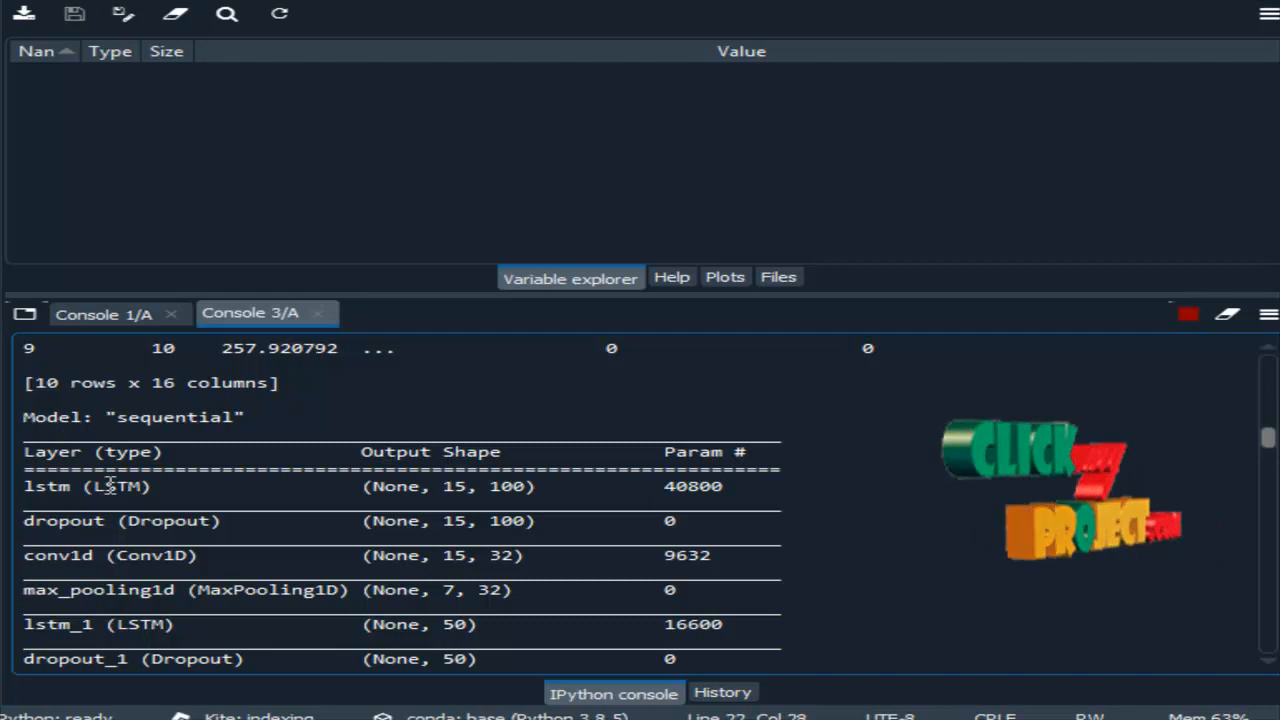
scroll("down", 3)
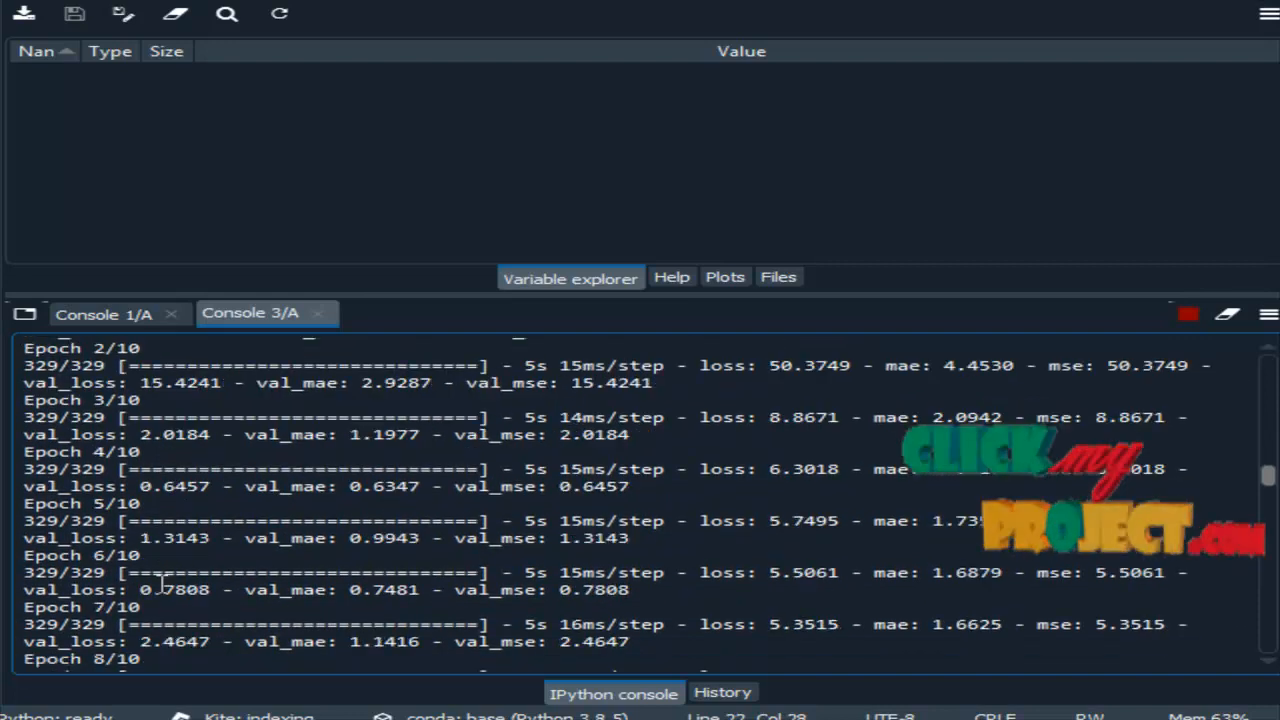
Step: Review the first run's metrics (MAE 0.70, R² 99.30%), CNN-LSTM plot and next run's epochs
scroll("down", 3)
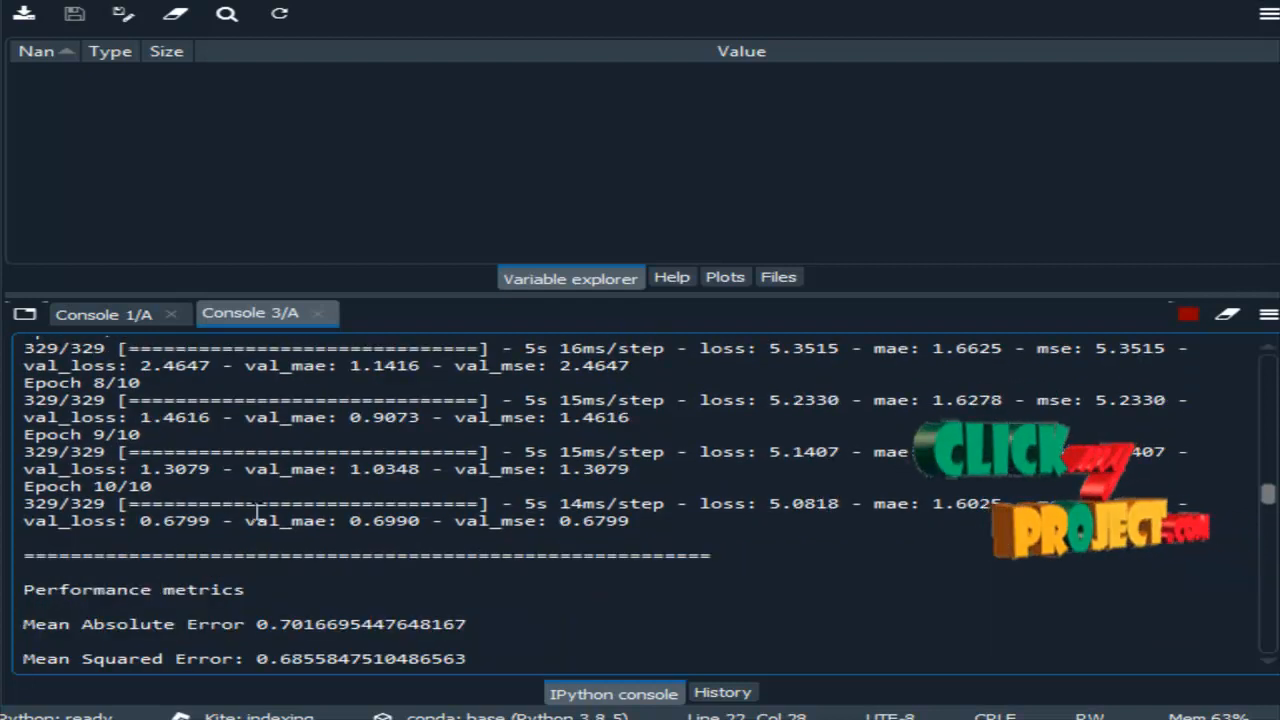
scroll("down", 3)
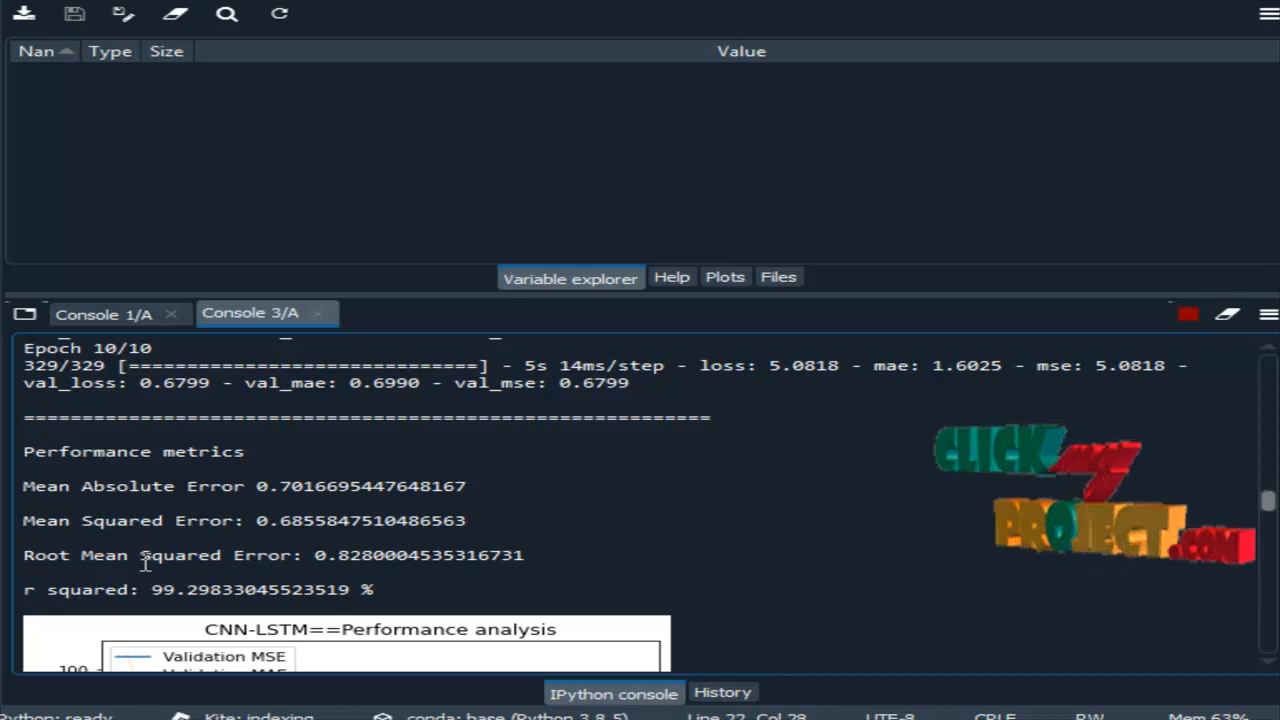
scroll("down", 3)
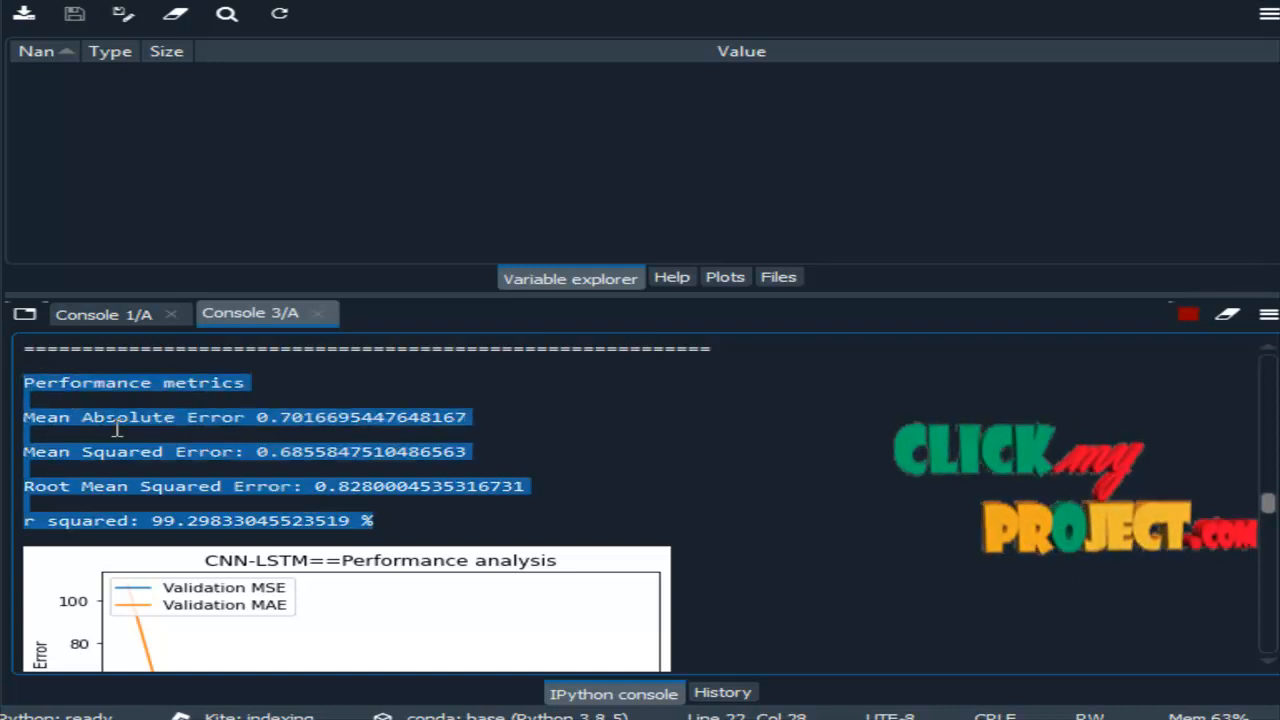
scroll("down", 3)
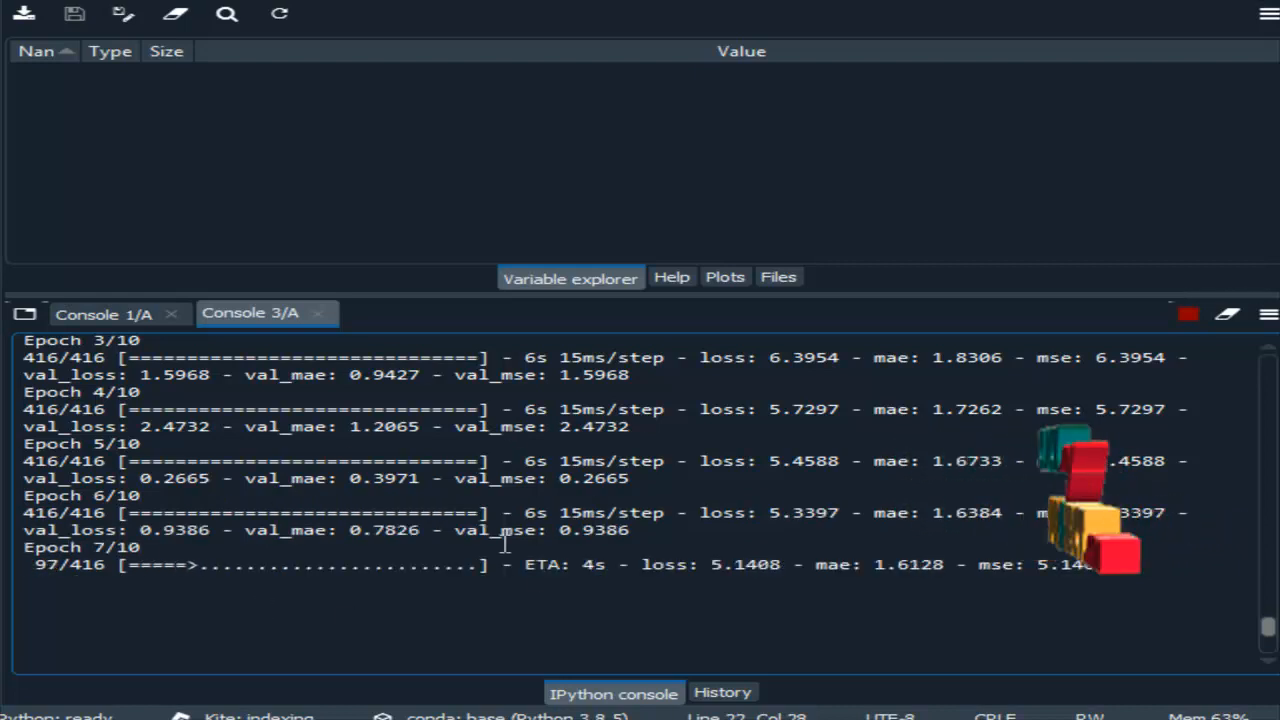
Step: Review the second run's metrics (MAE 0.61, R² 99.39%), plot and the 219-step run start
scroll("up", 3)
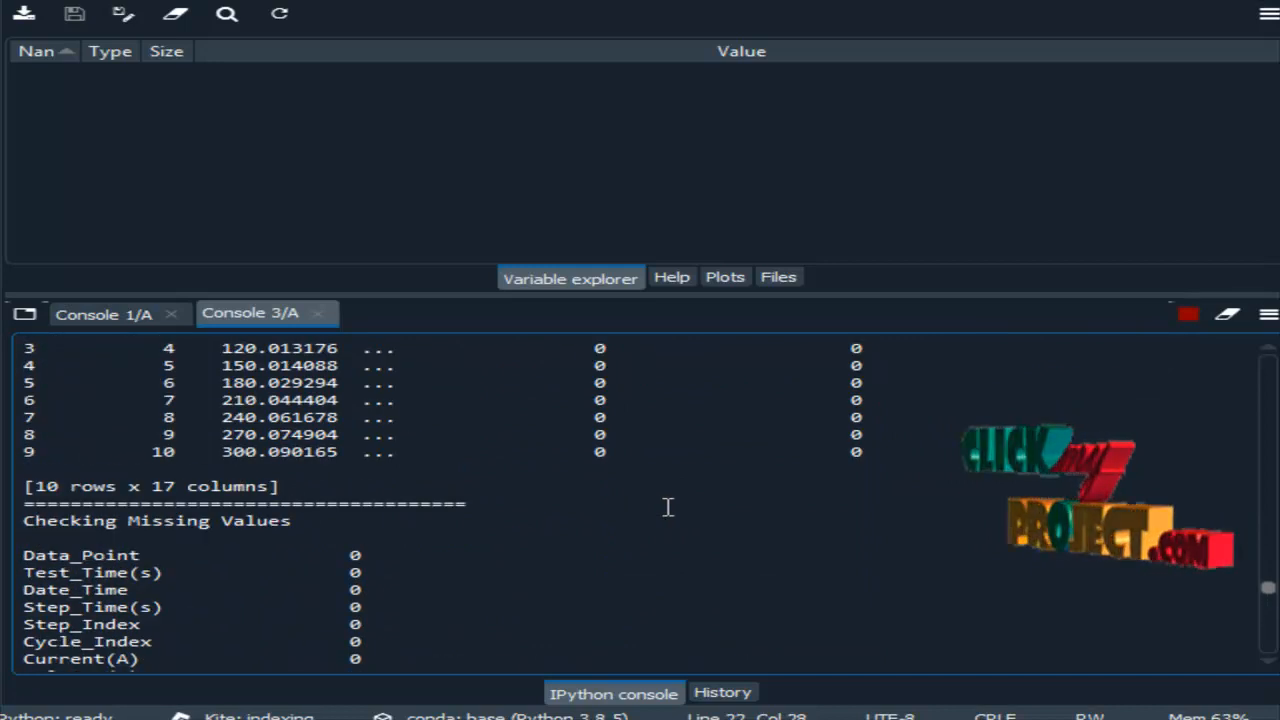
scroll("down", 3)
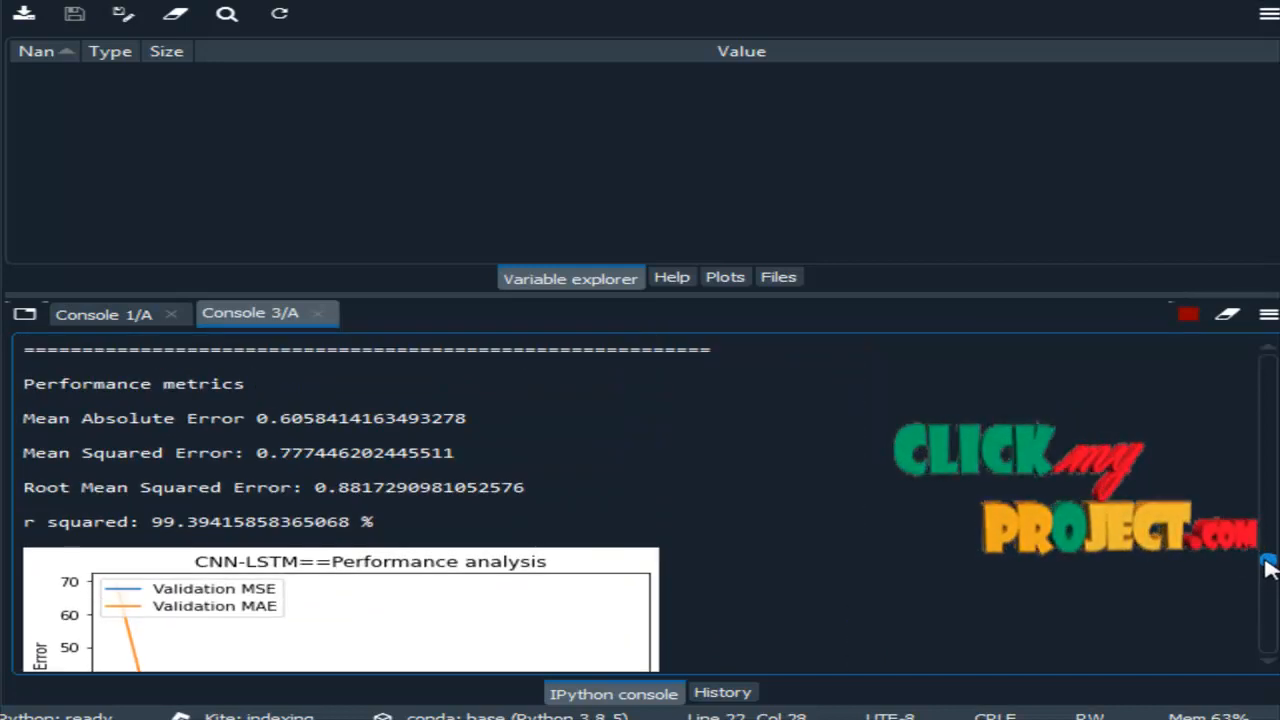
scroll("down", 3)
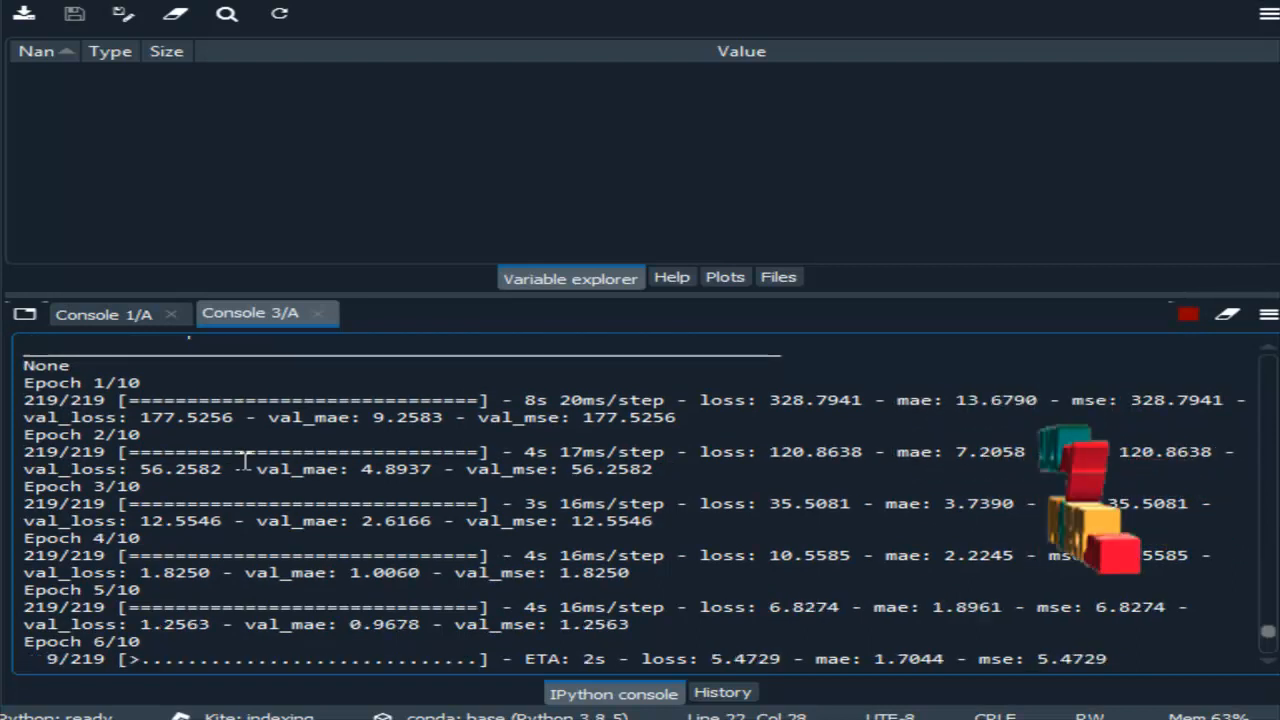
Step: Review the third run's metrics (MAE 0.51, R² 99.49%) and the next dataset's zero missing values
scroll("down", 3)
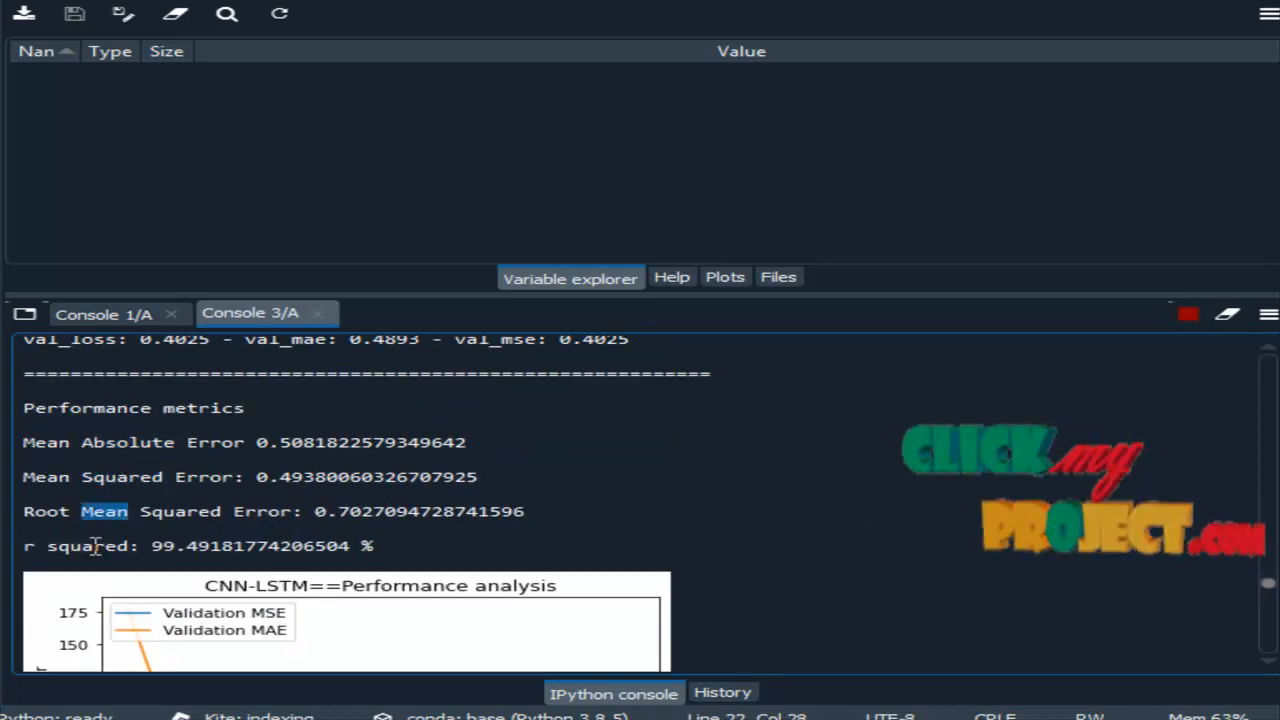
scroll("down", 3)
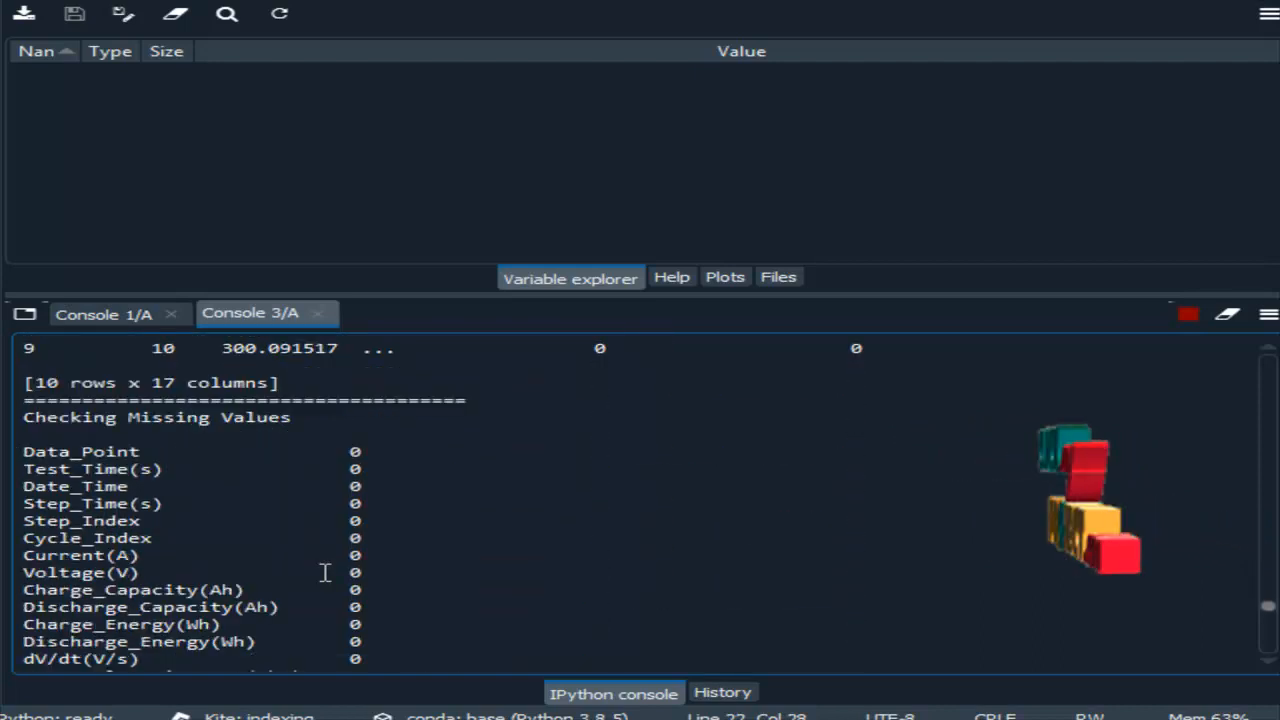
Step: Review the final run's epochs, metrics (MAE 1.99, R² 98.01%) and validation plot
scroll("down", 3)
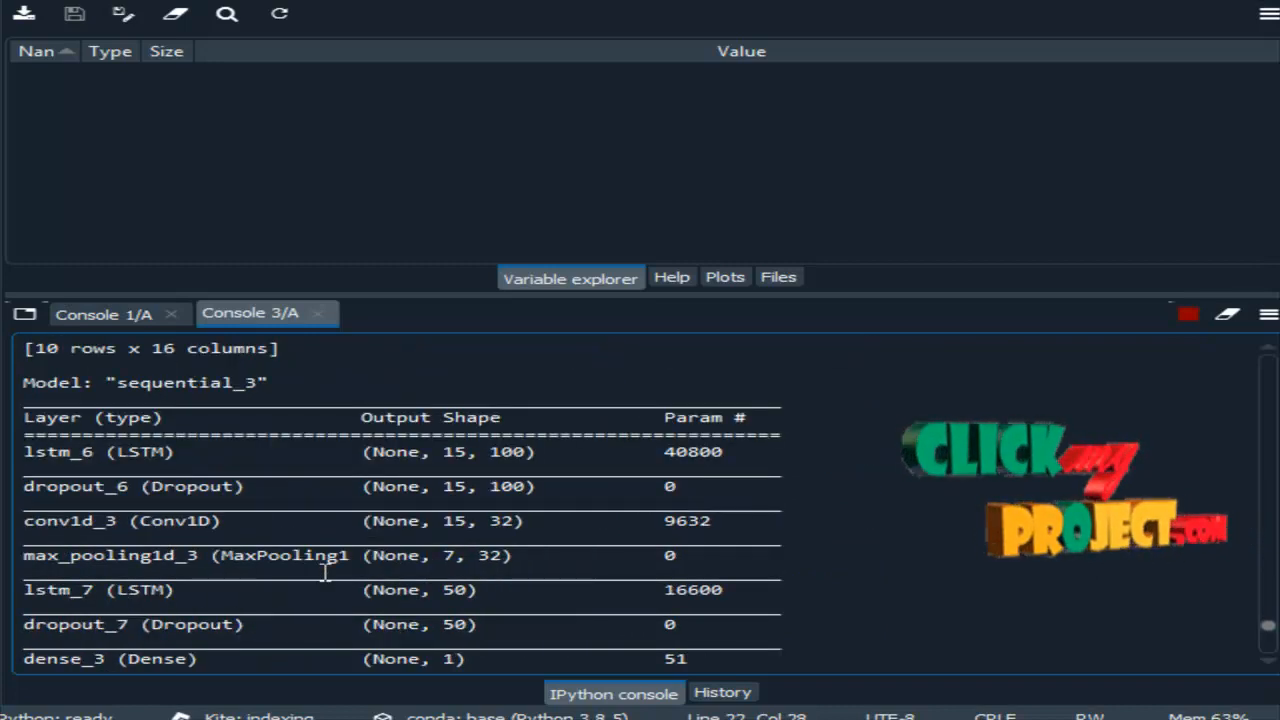
scroll("down", 3)
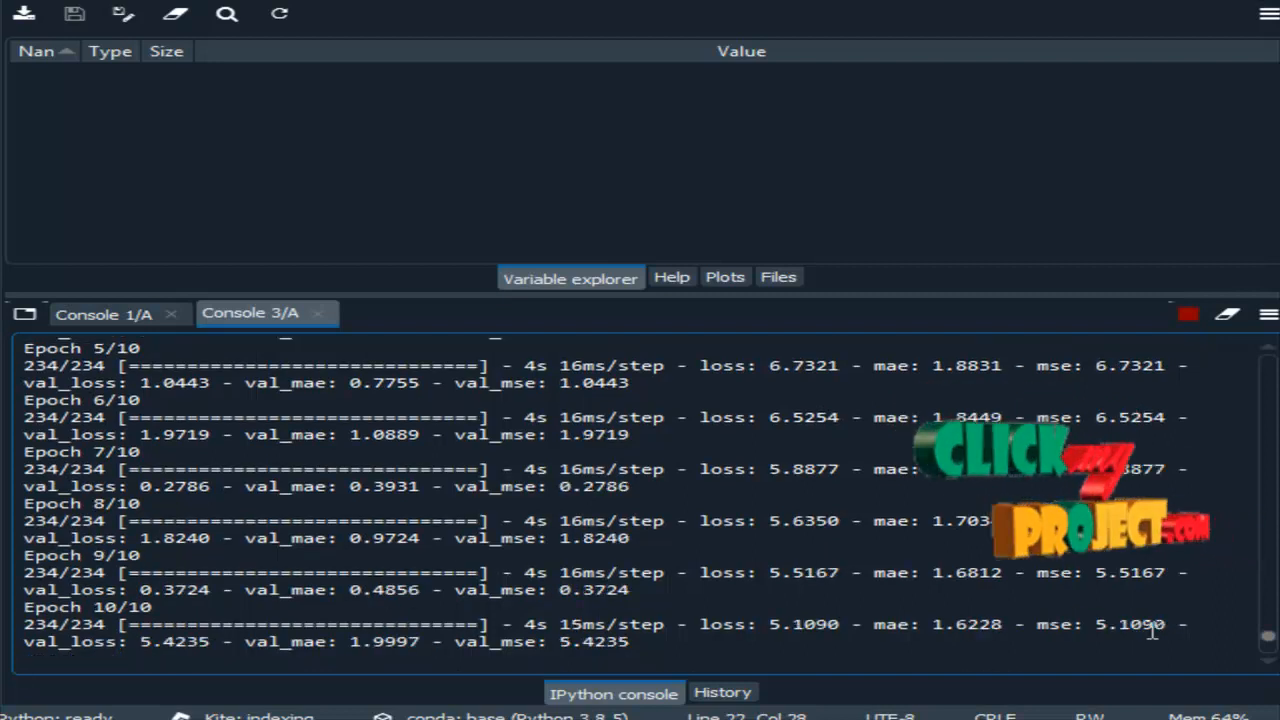
scroll("down", 3)
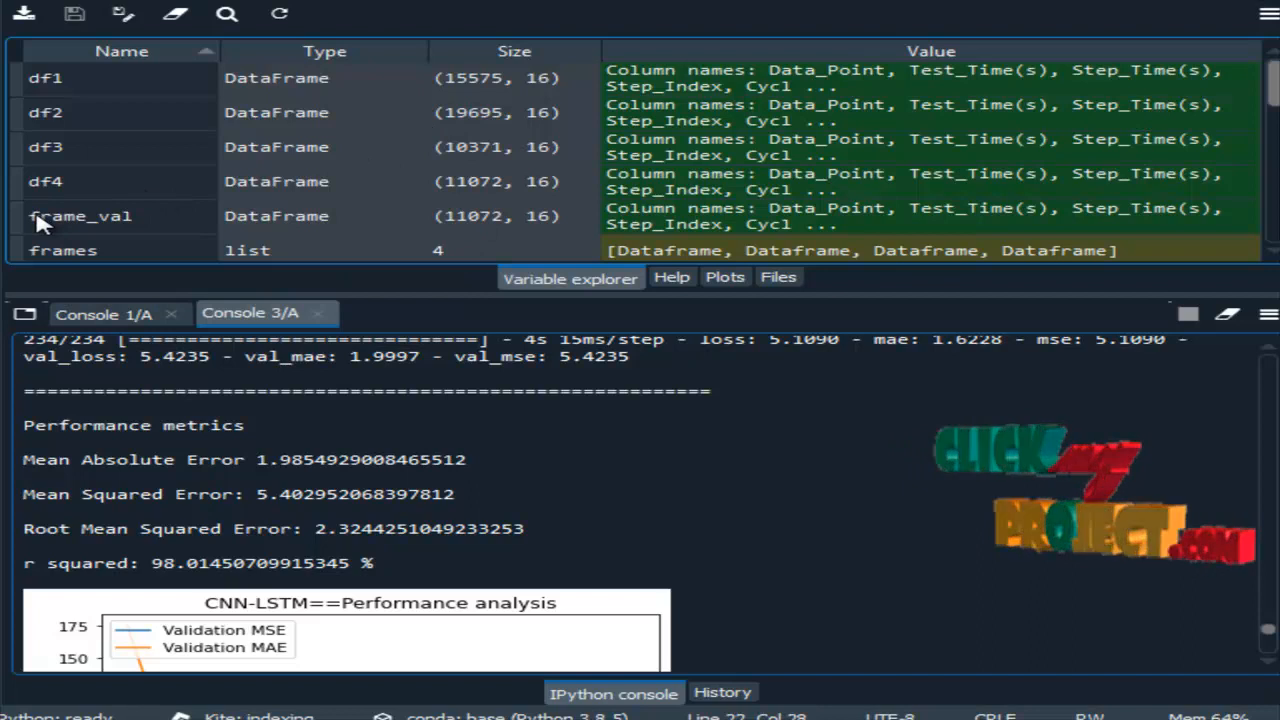
scroll("down", 3)
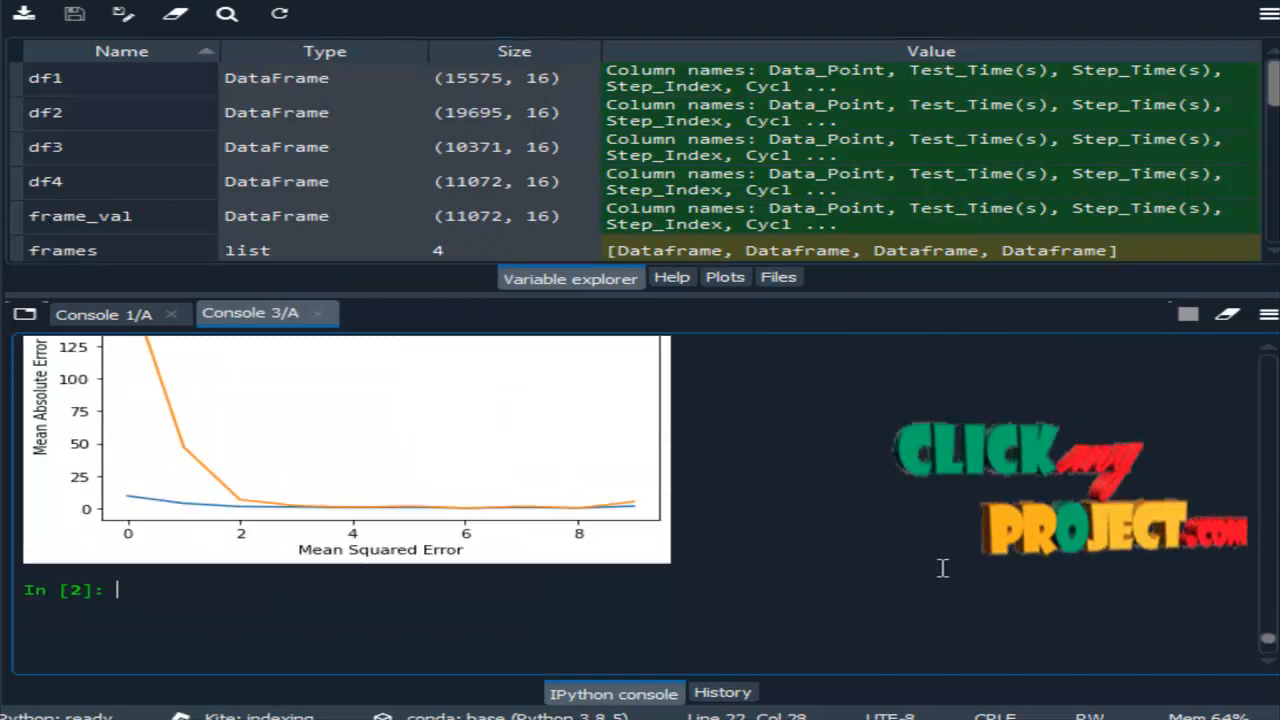